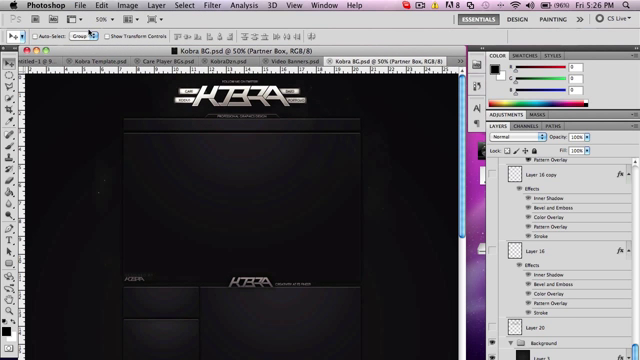
- Bring up the File menu to reach the Save for Web & Devices command
click(88, 8)
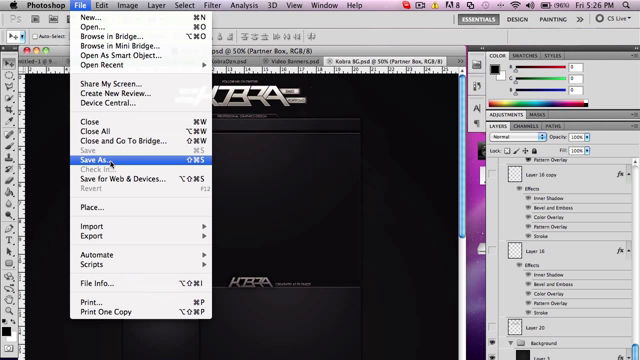
mouse_move(116, 180)
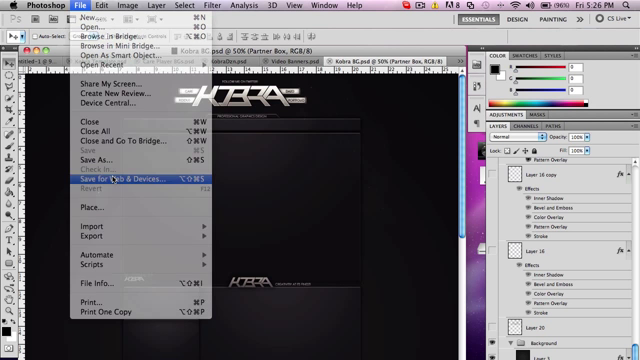
- Start Save for Web & Devices and choose the PNG-24 preset for export
click(112, 176)
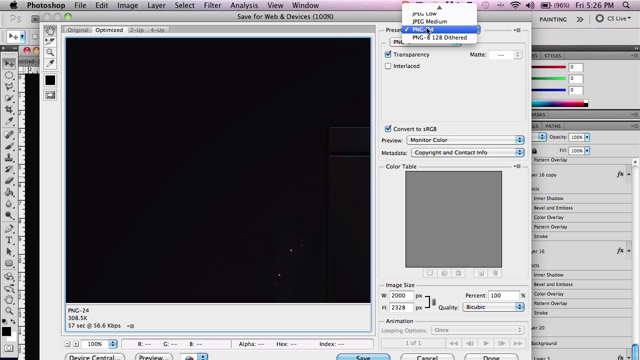
mouse_move(440, 16)
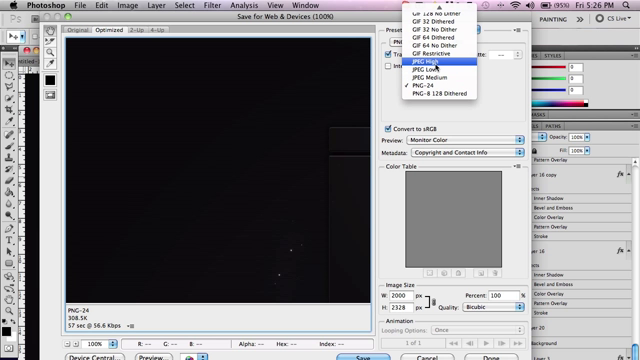
mouse_move(444, 96)
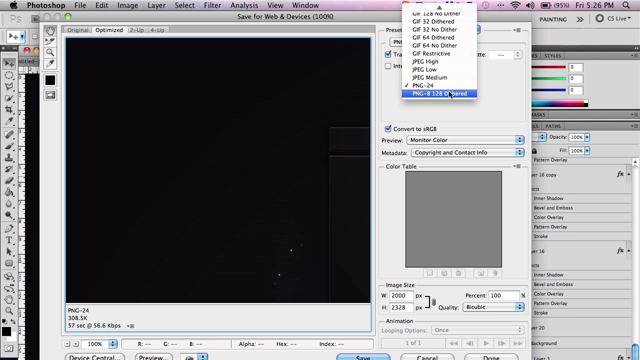
click(442, 96)
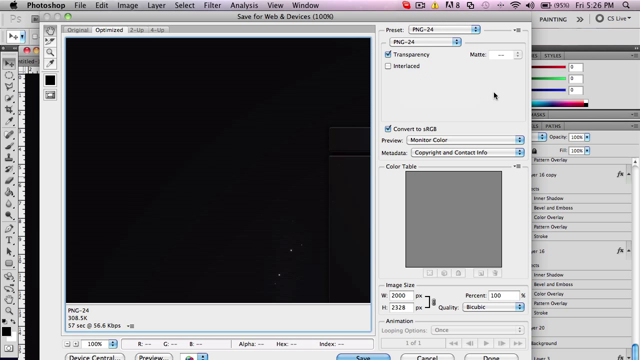